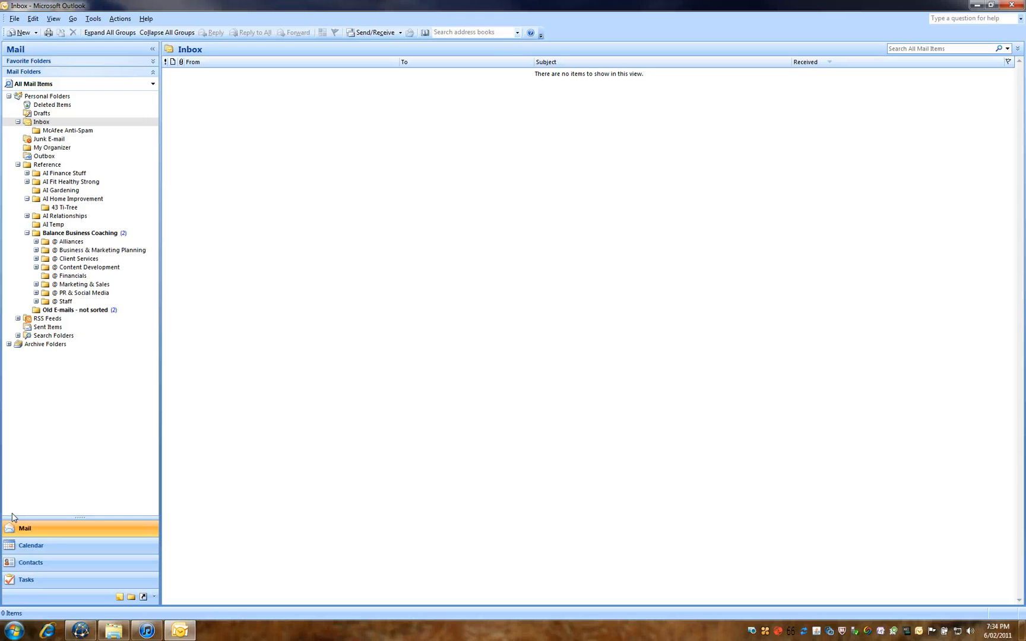
{"action": "mouse_move", "coordinate": [96, 498]}
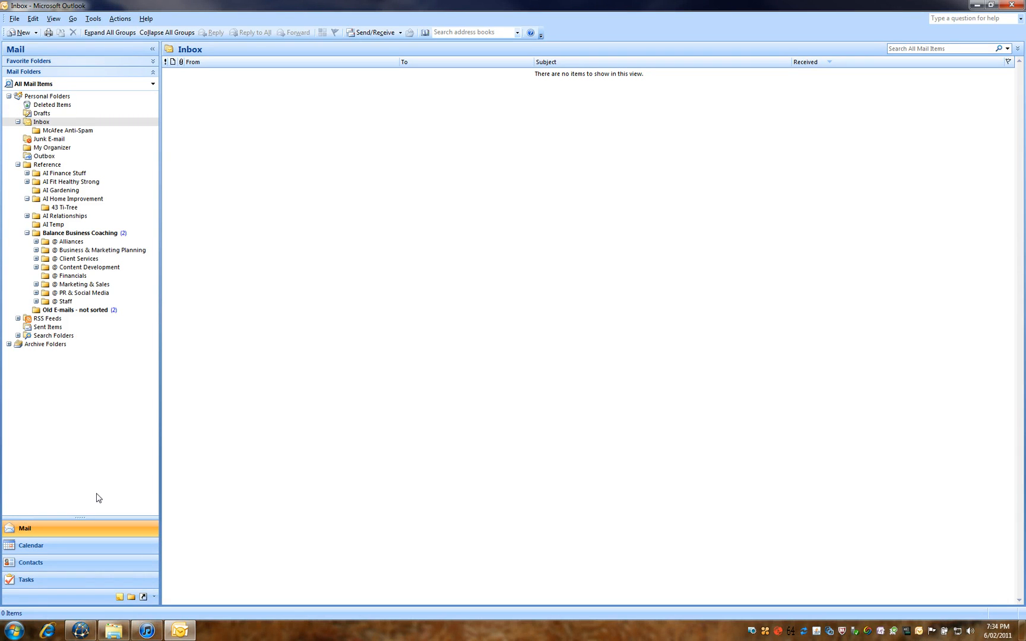
{"action": "mouse_move", "coordinate": [93, 564]}
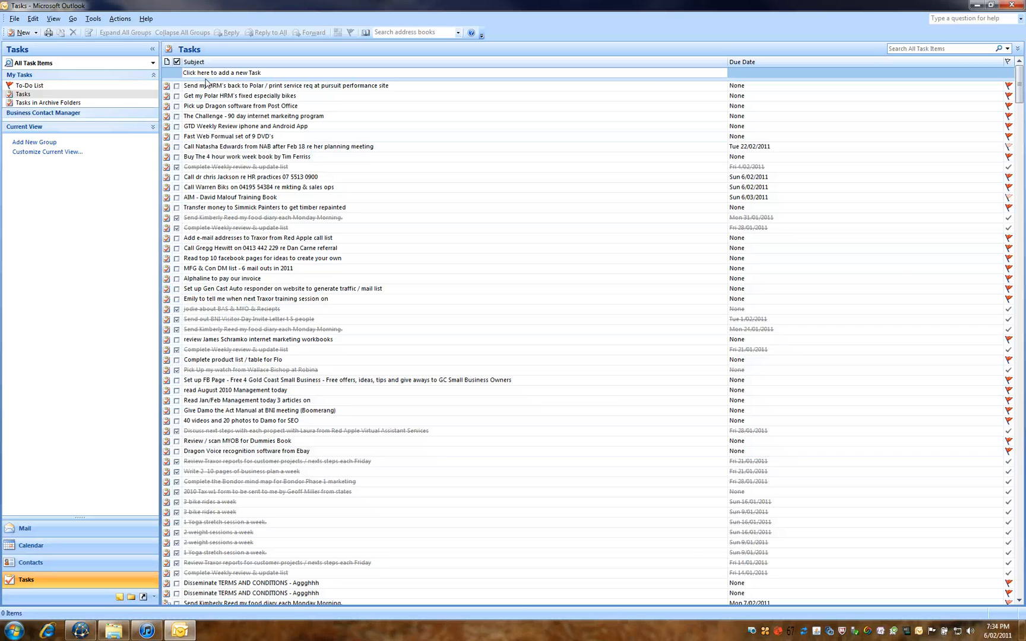
{"action": "mouse_move", "coordinate": [486, 169]}
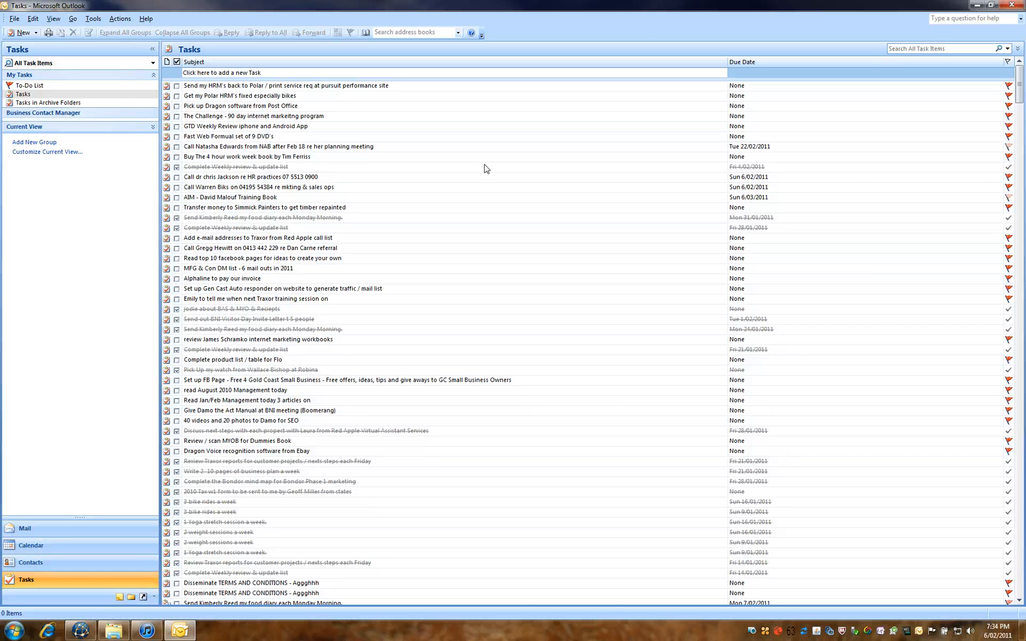
Switch the main Tasks folder to the By Category current view
{"action": "left_click", "coordinate": [23, 94]}
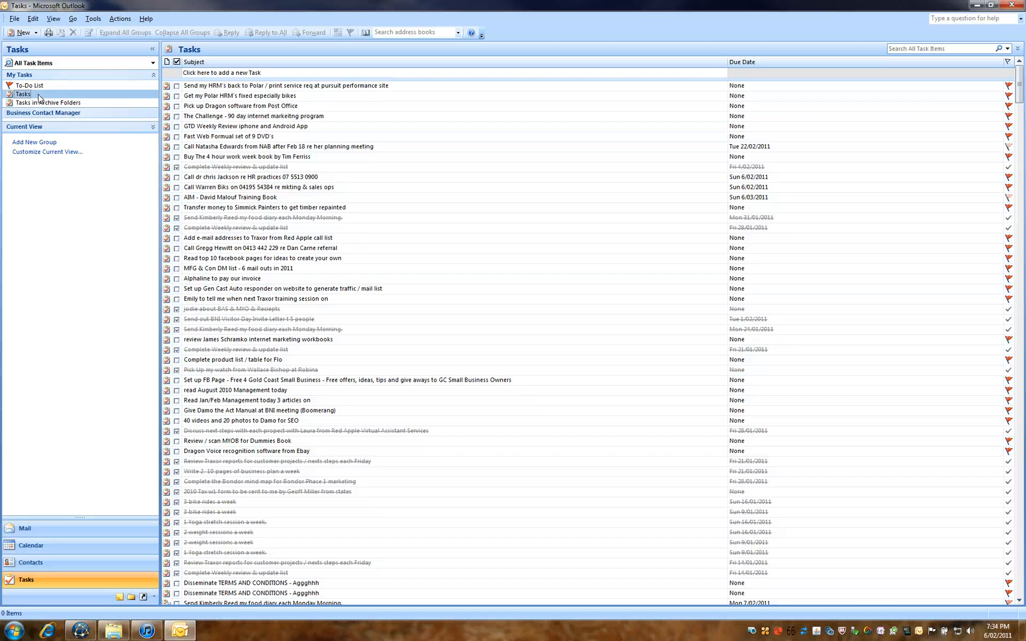
{"action": "mouse_move", "coordinate": [77, 69]}
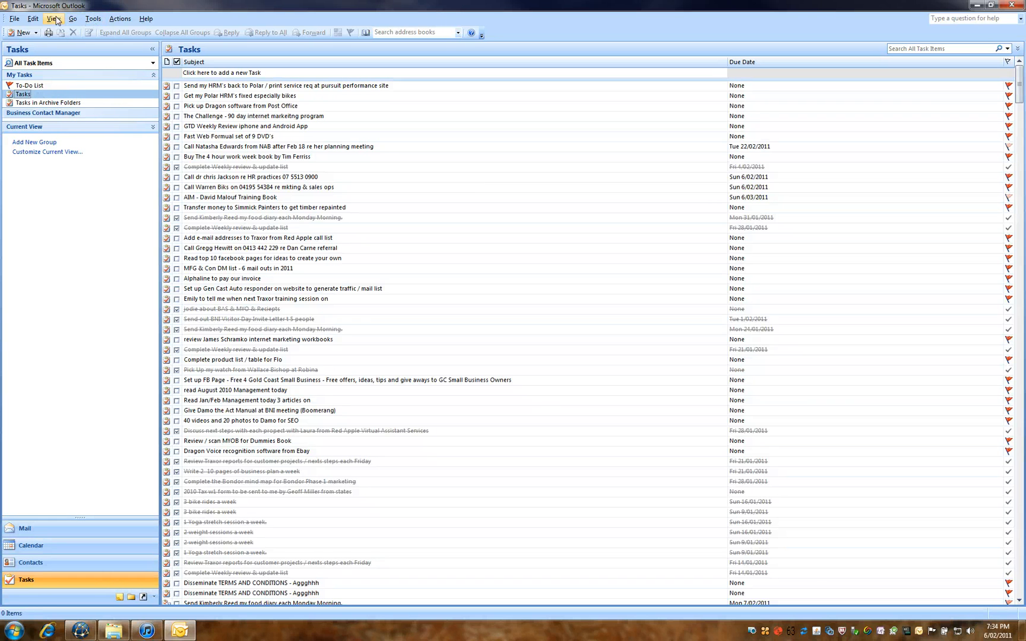
{"action": "left_click", "coordinate": [53, 18]}
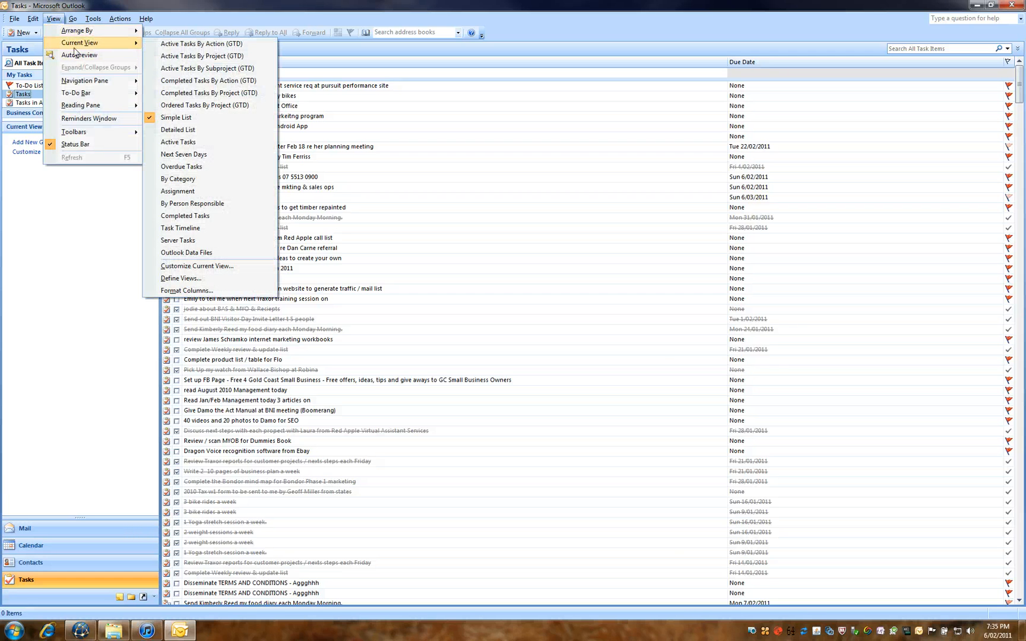
{"action": "mouse_move", "coordinate": [178, 179]}
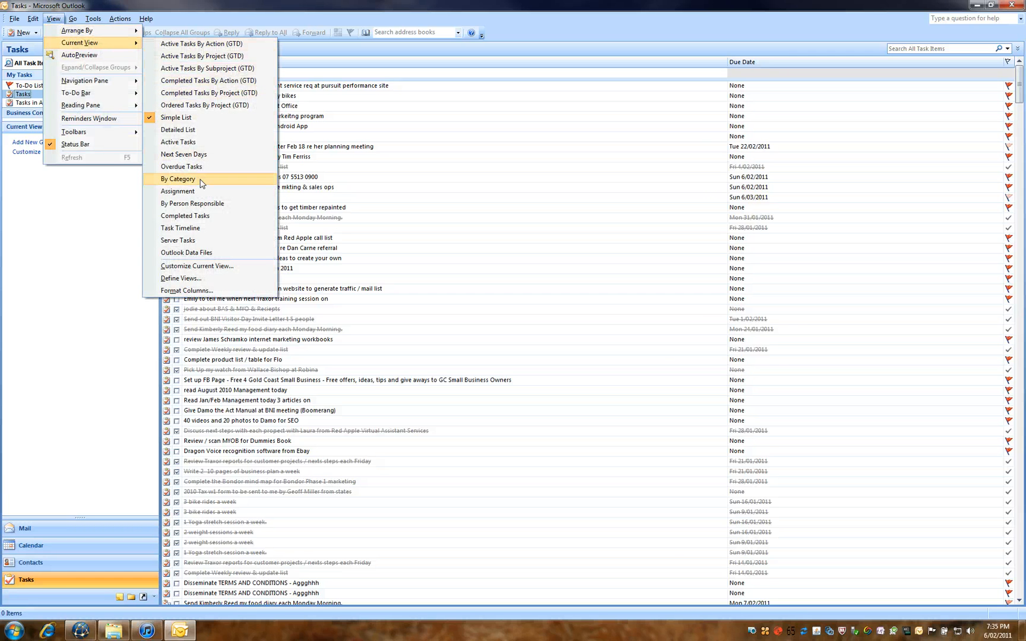
{"action": "left_click", "coordinate": [178, 179]}
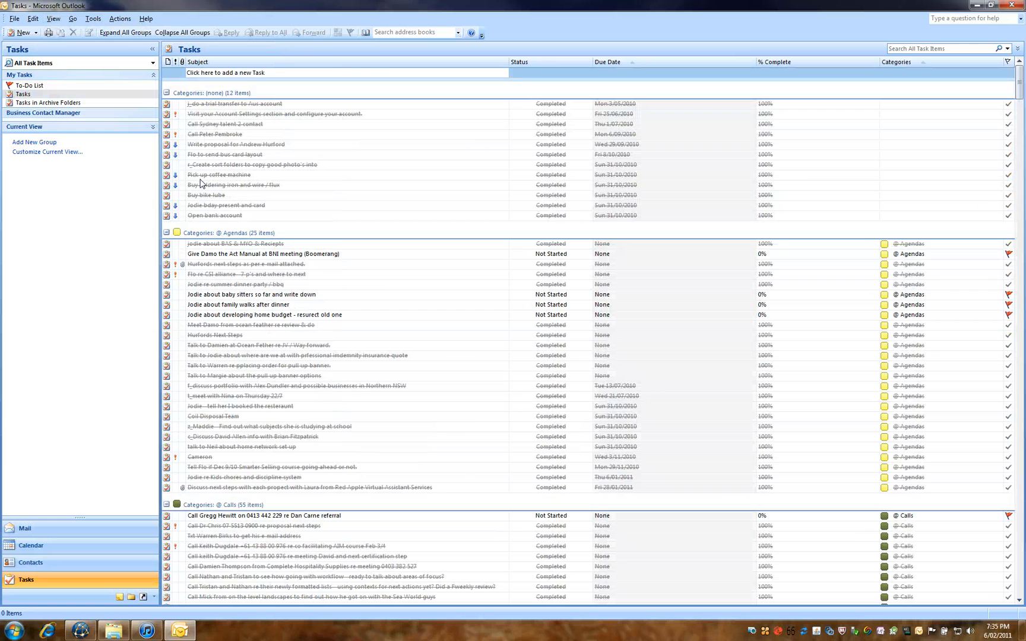
{"action": "mouse_move", "coordinate": [248, 199]}
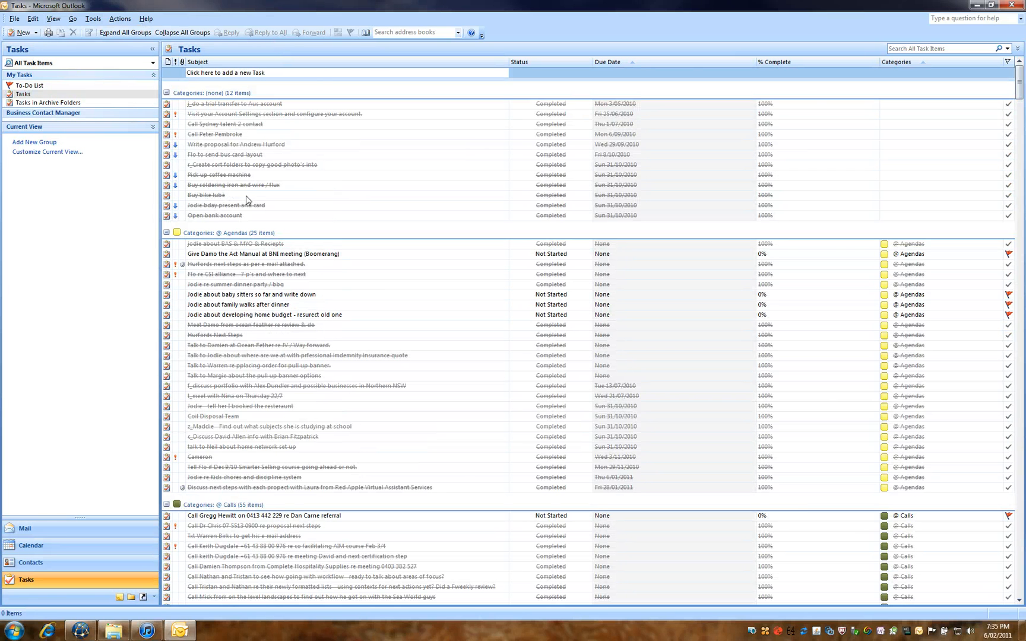
{"action": "mouse_move", "coordinate": [646, 63]}
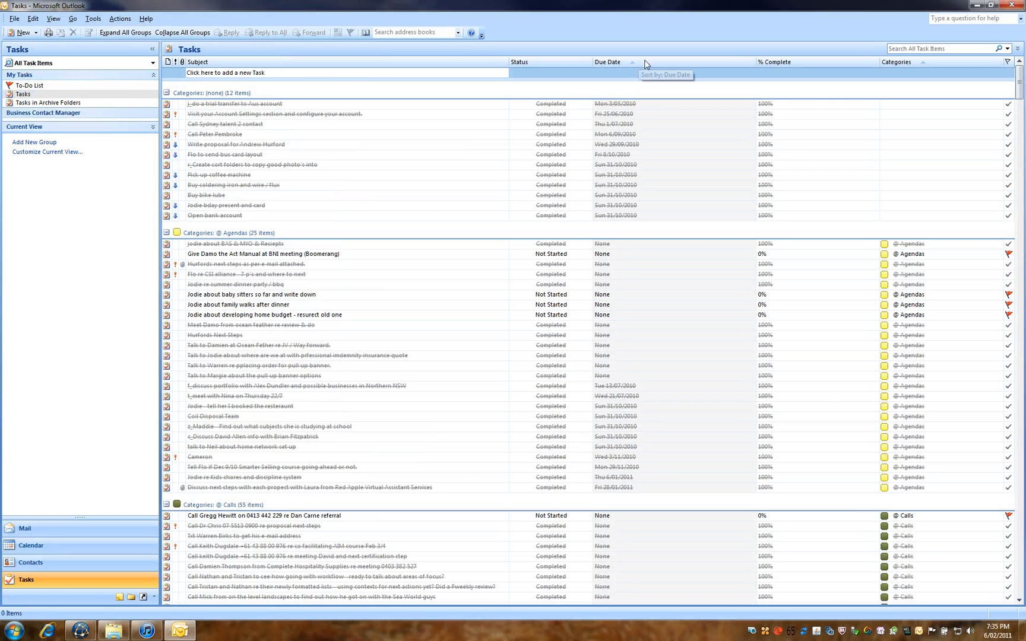
Open the Field Chooser from the Due Date column header's context menu
{"action": "right_click", "coordinate": [615, 61]}
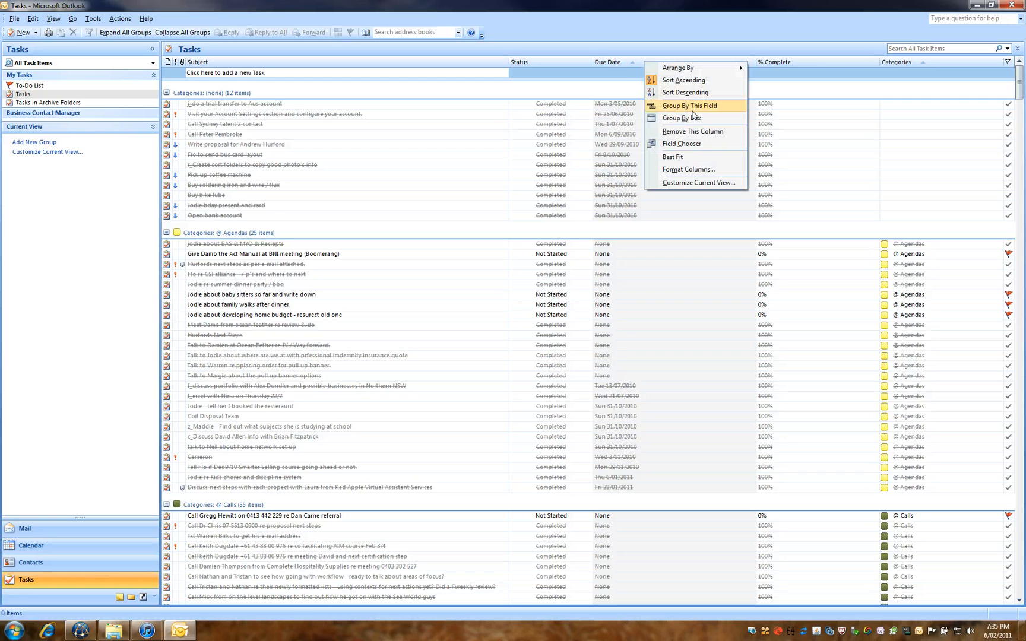
{"action": "mouse_move", "coordinate": [681, 118]}
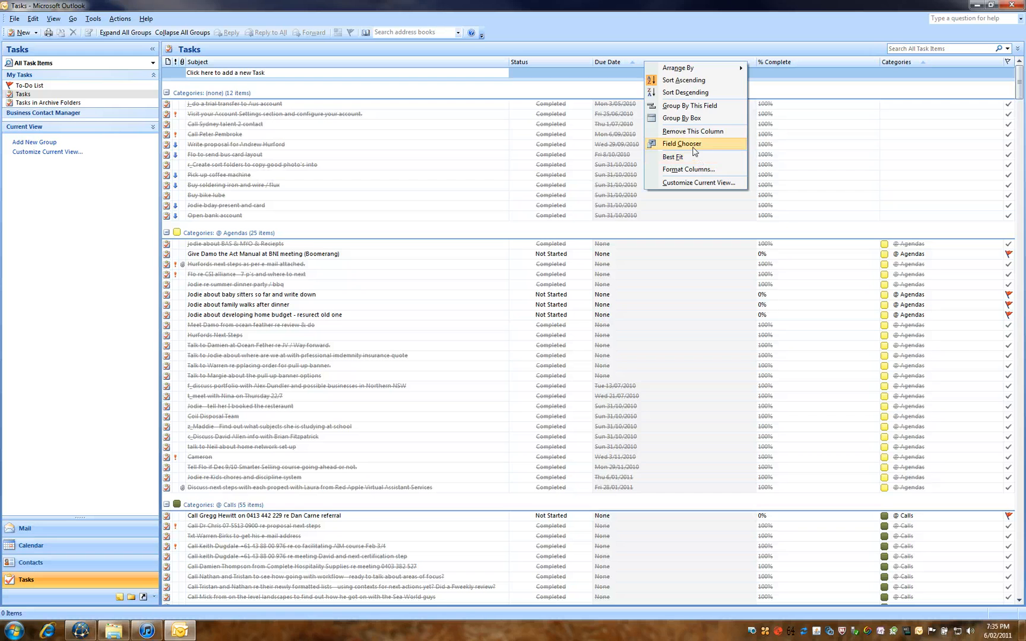
{"action": "left_click", "coordinate": [681, 143]}
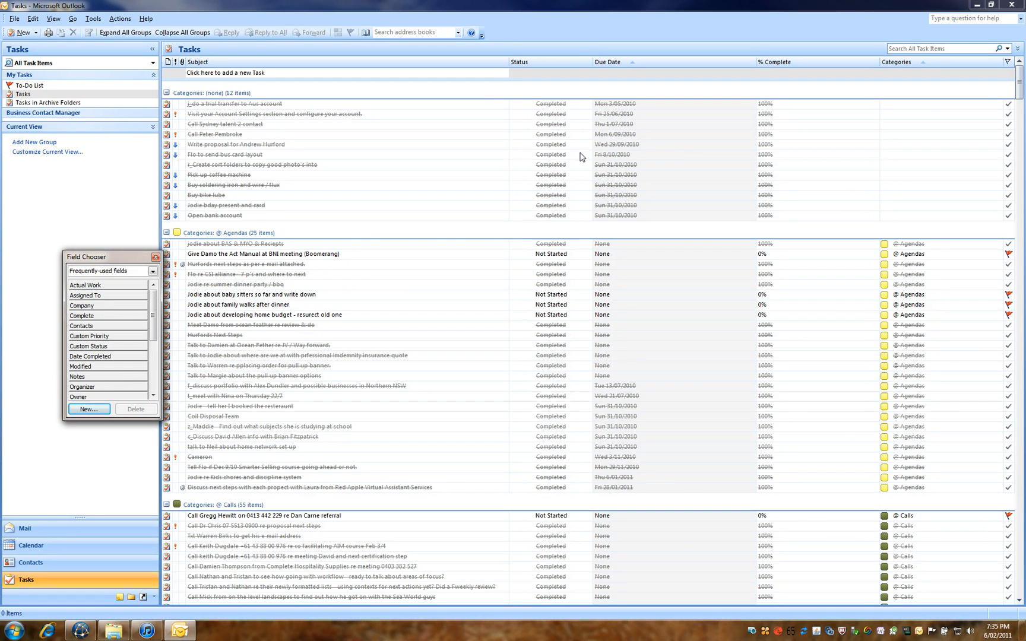
{"action": "mouse_move", "coordinate": [552, 64]}
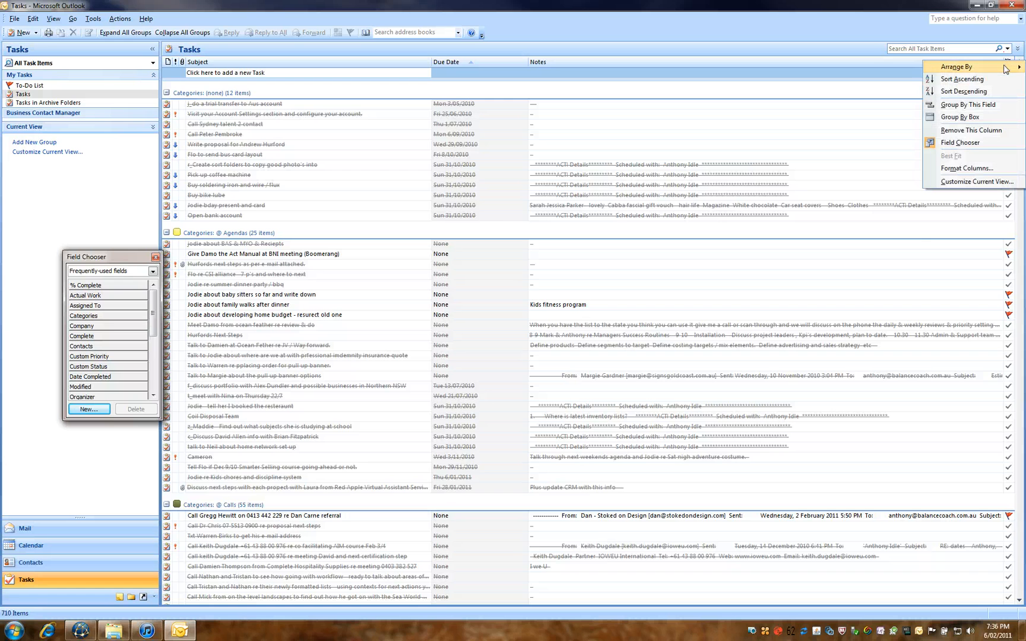
Dismiss the leftover column options menu without choosing anything
{"action": "left_click", "coordinate": [957, 66]}
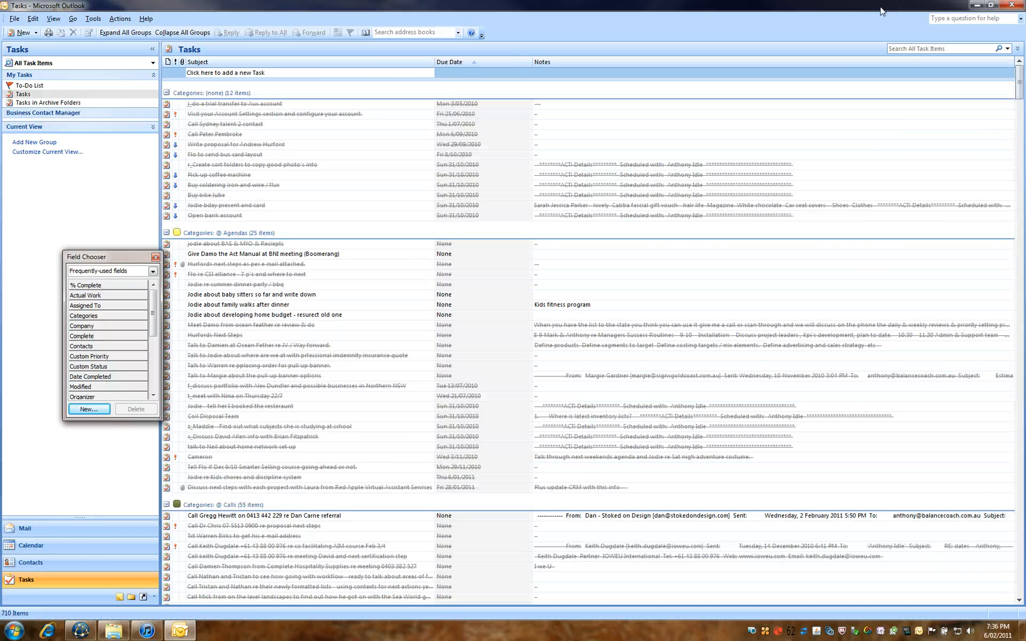
{"action": "mouse_move", "coordinate": [769, 120]}
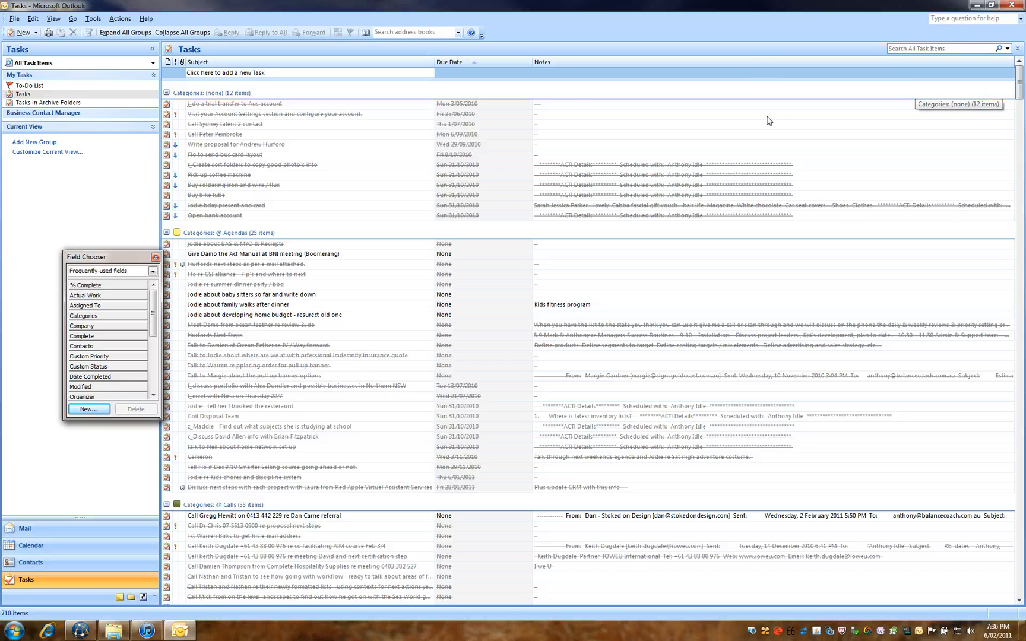
{"action": "mouse_move", "coordinate": [419, 161]}
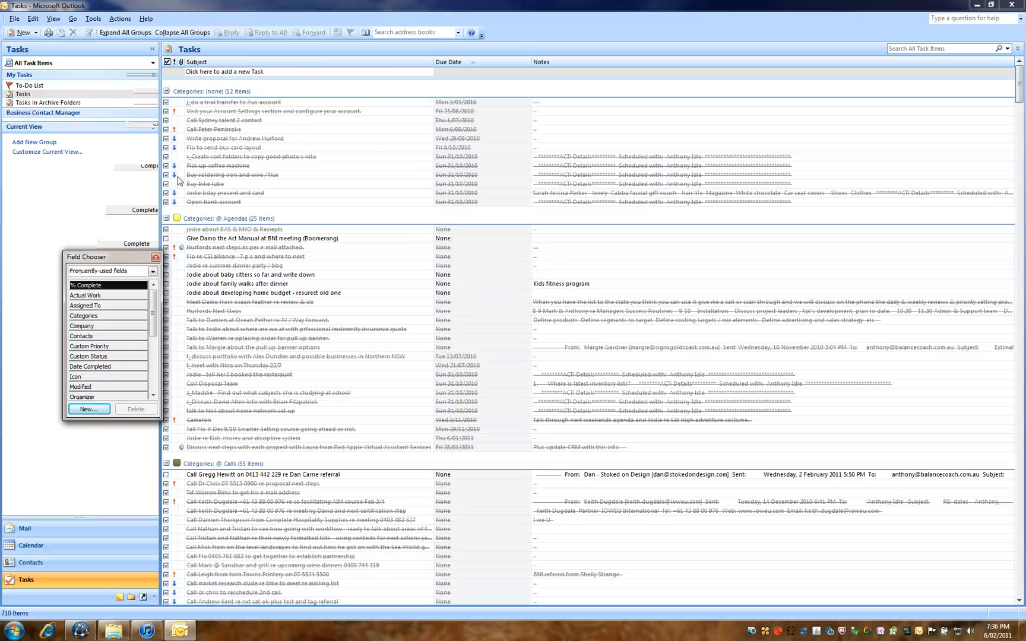
{"action": "mouse_move", "coordinate": [183, 165]}
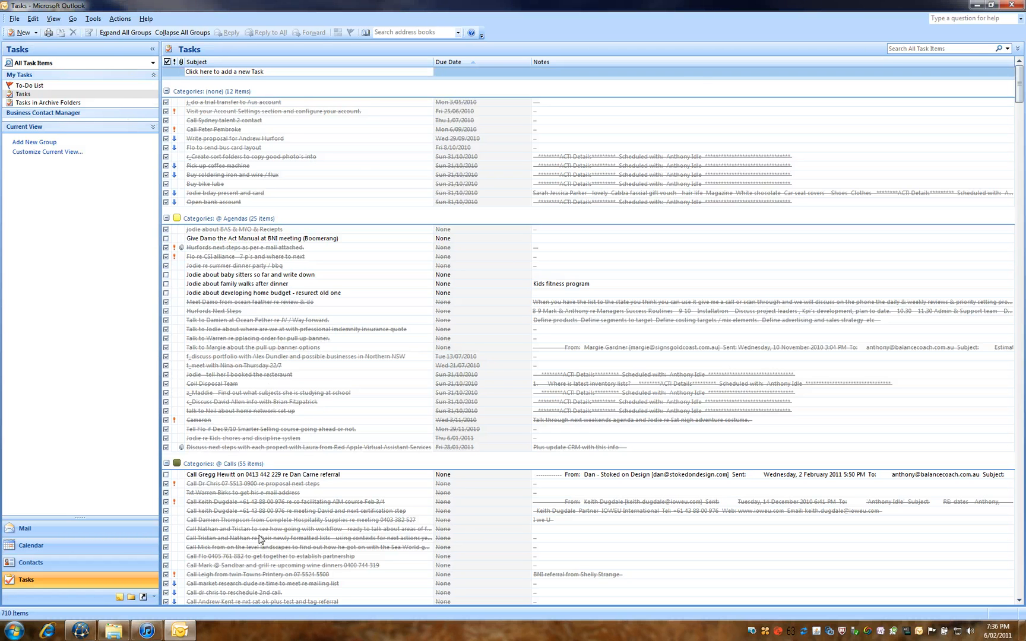
{"action": "mouse_move", "coordinate": [401, 86]}
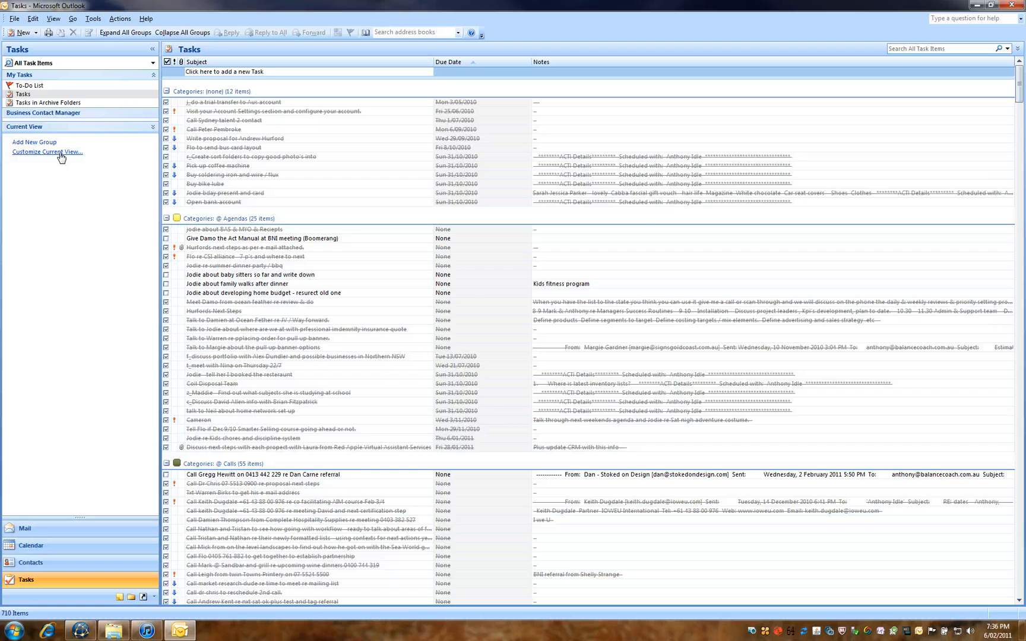
Add an advanced view filter Complete equals No and apply the customized view
{"action": "left_click", "coordinate": [47, 152]}
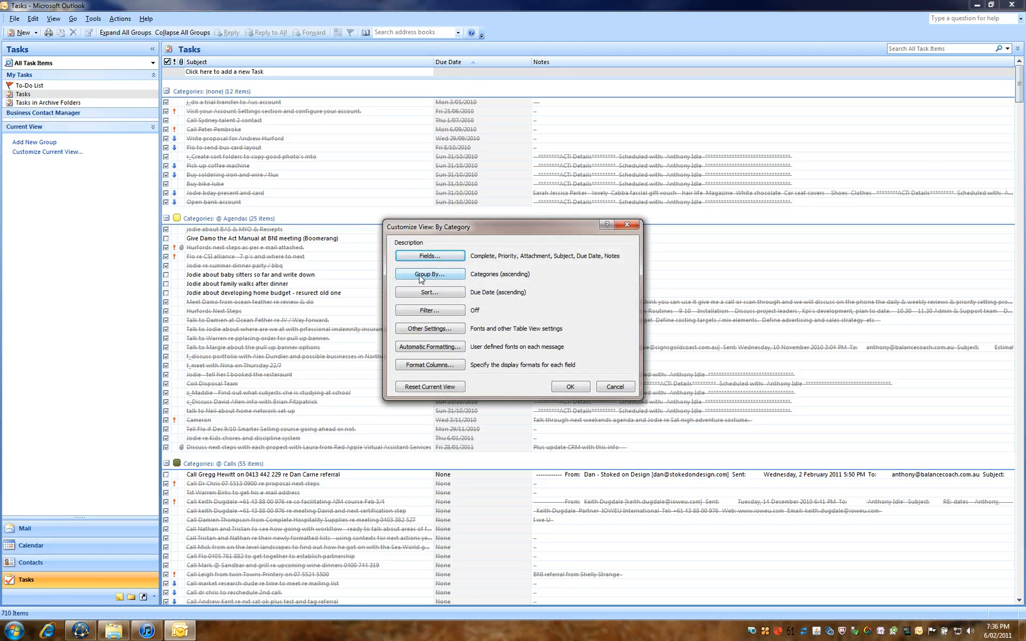
{"action": "left_click", "coordinate": [429, 309]}
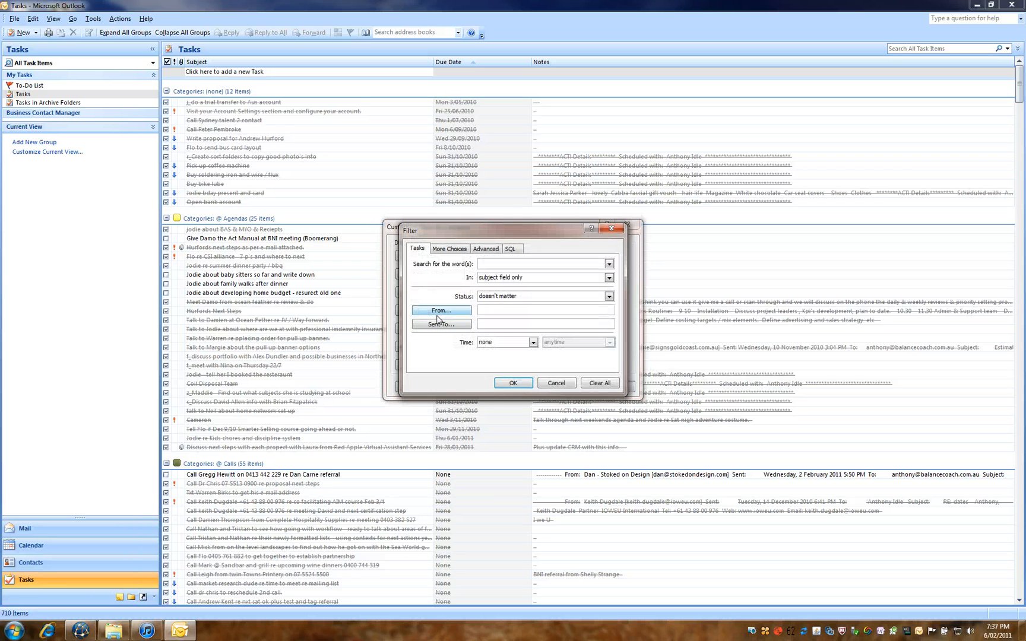
{"action": "left_click", "coordinate": [486, 249]}
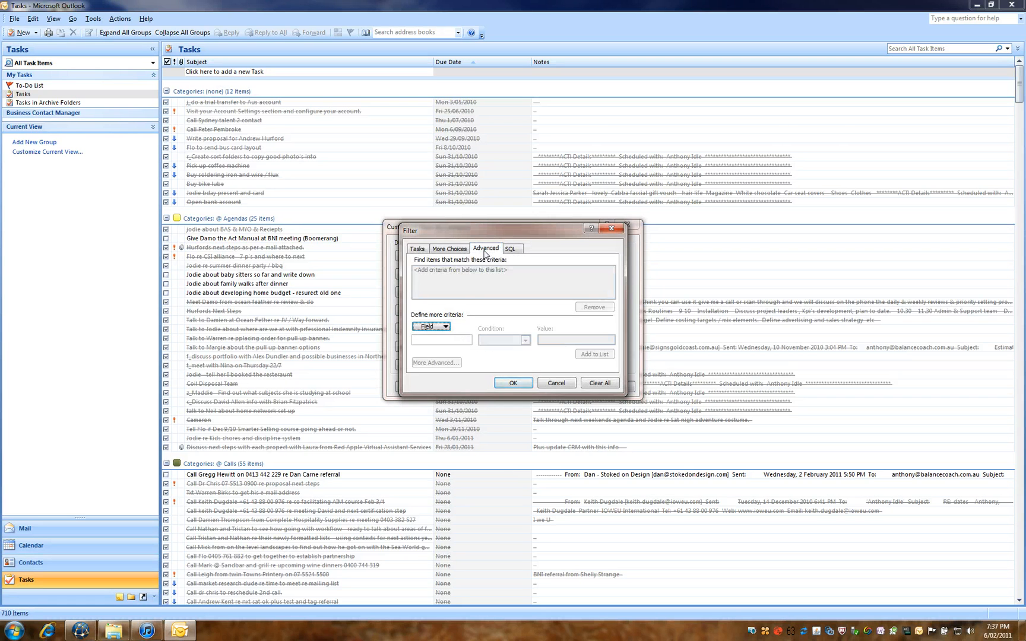
{"action": "left_click", "coordinate": [445, 326]}
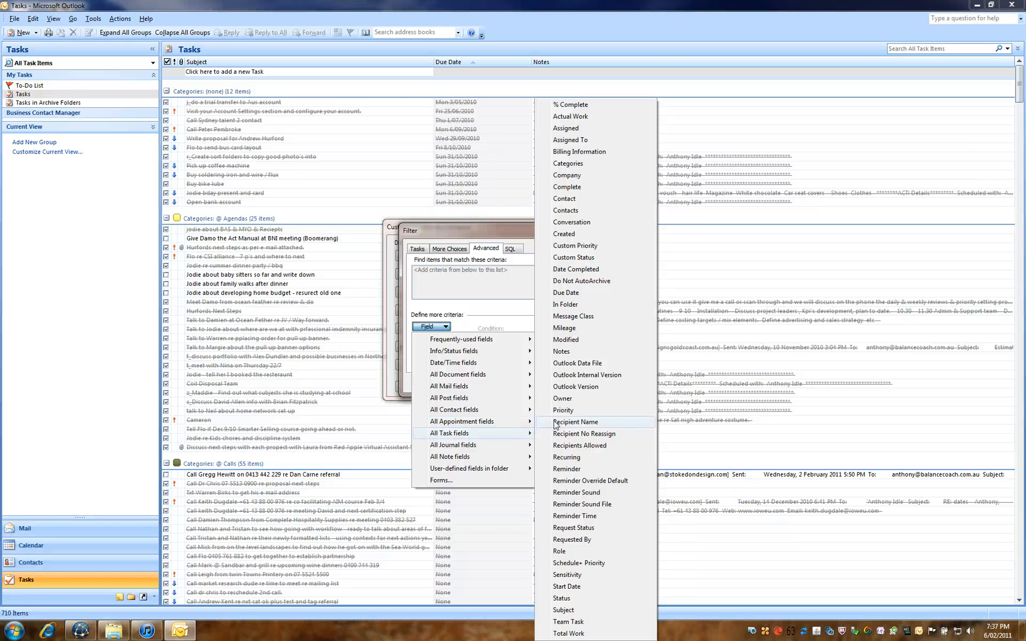
{"action": "left_click", "coordinate": [566, 187]}
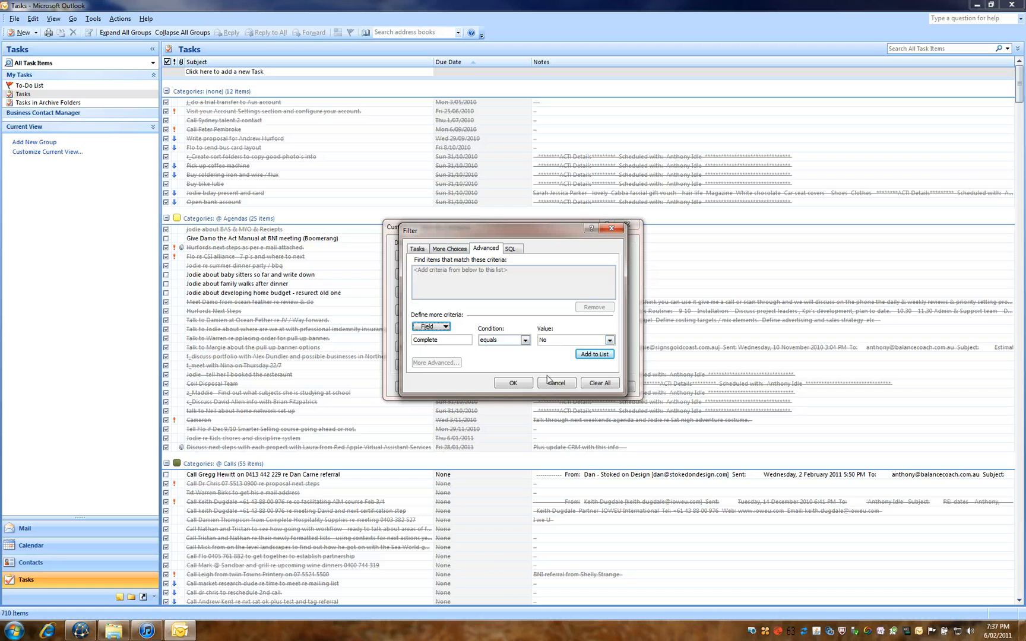
{"action": "left_click", "coordinate": [594, 353]}
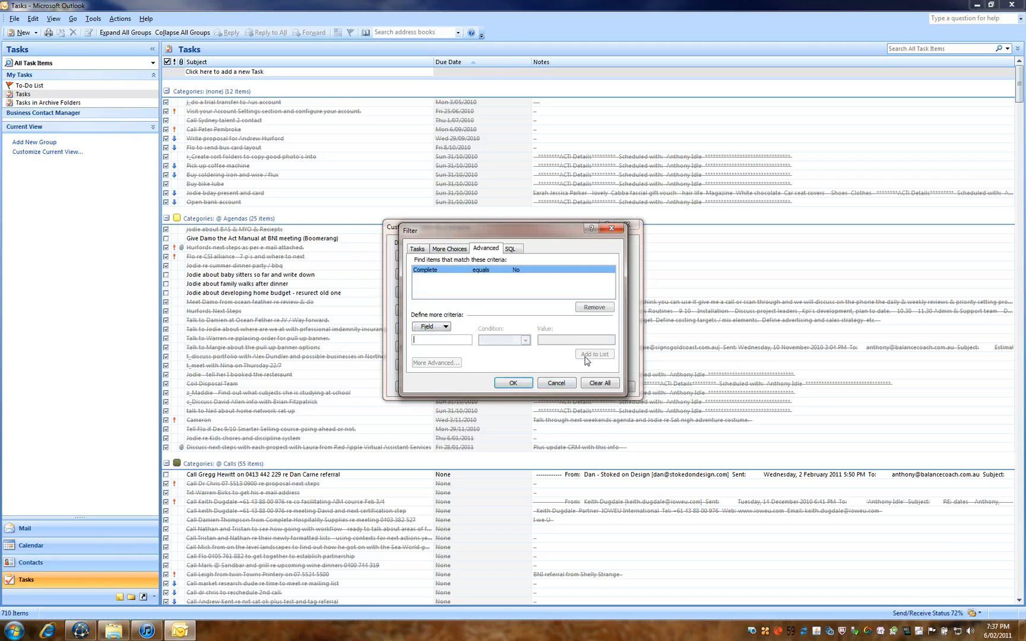
{"action": "left_click", "coordinate": [512, 383]}
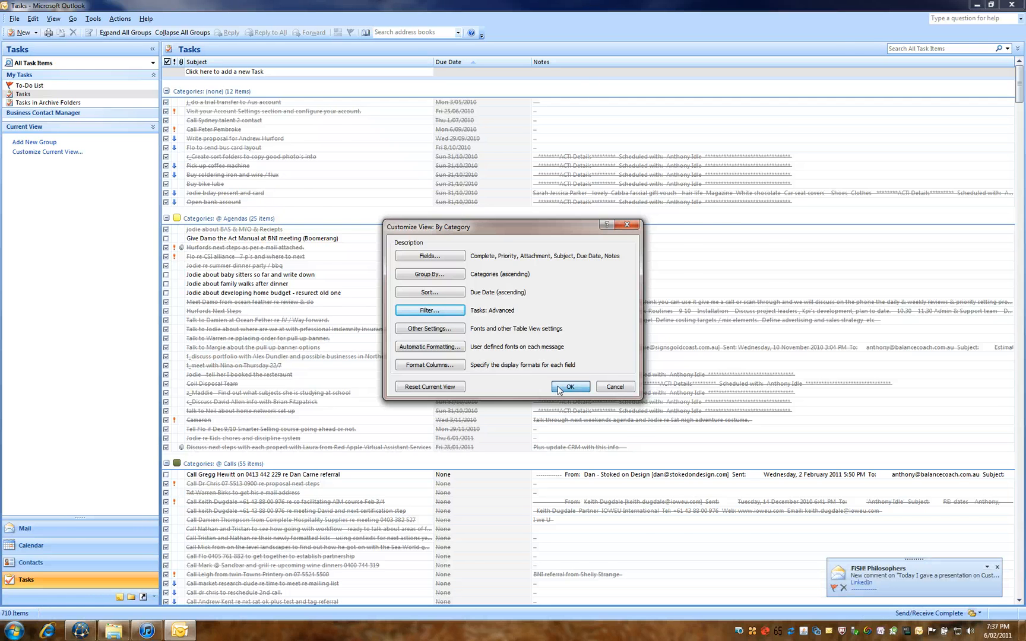
{"action": "left_click", "coordinate": [569, 386]}
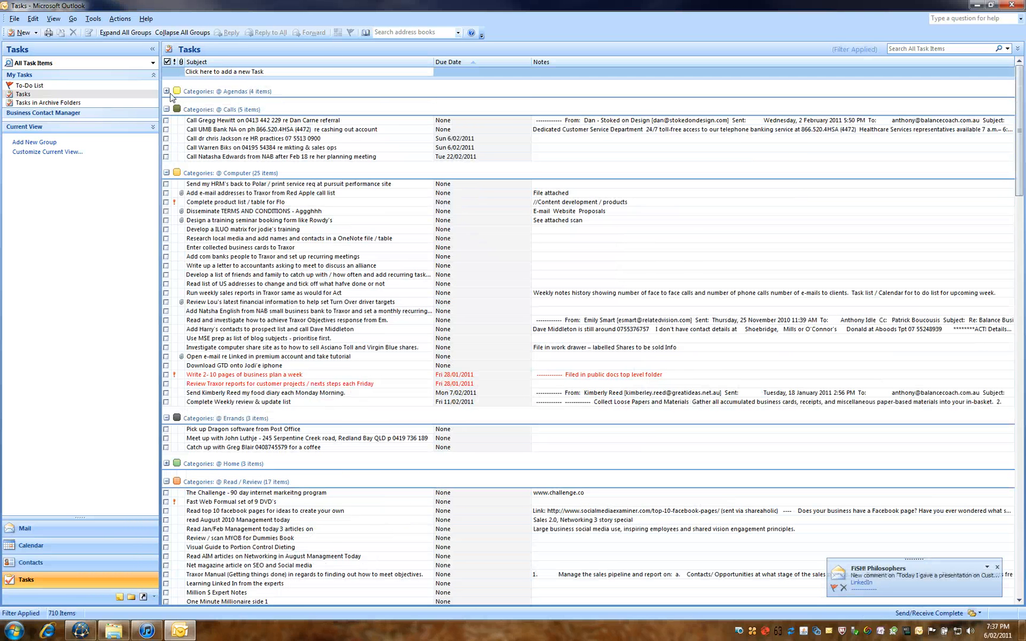
Expand the @ Agendas category group and reopen Customize Current View
{"action": "left_click", "coordinate": [167, 91]}
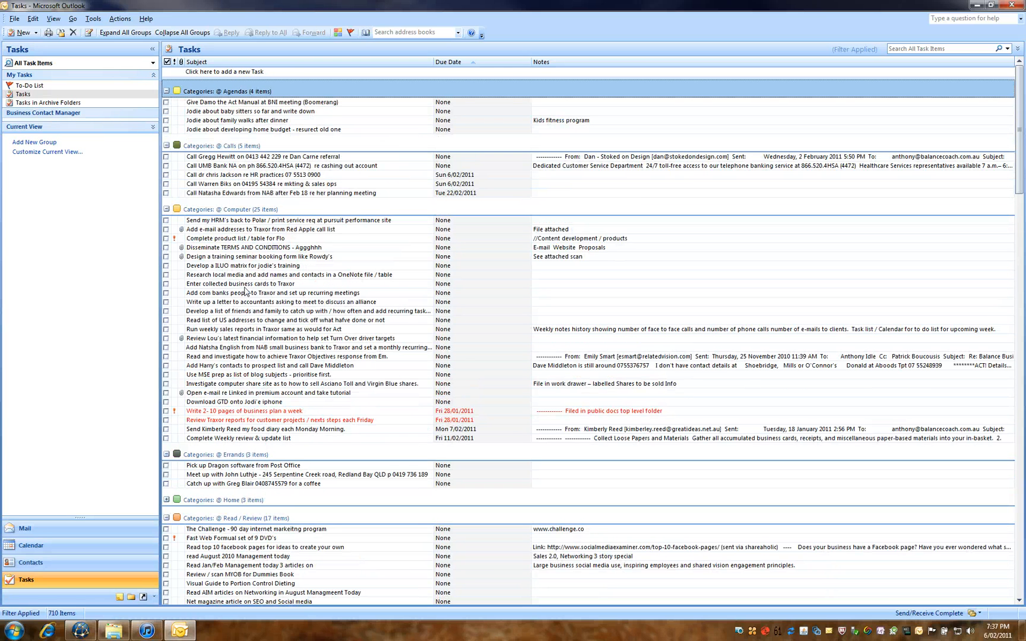
{"action": "mouse_move", "coordinate": [351, 78]}
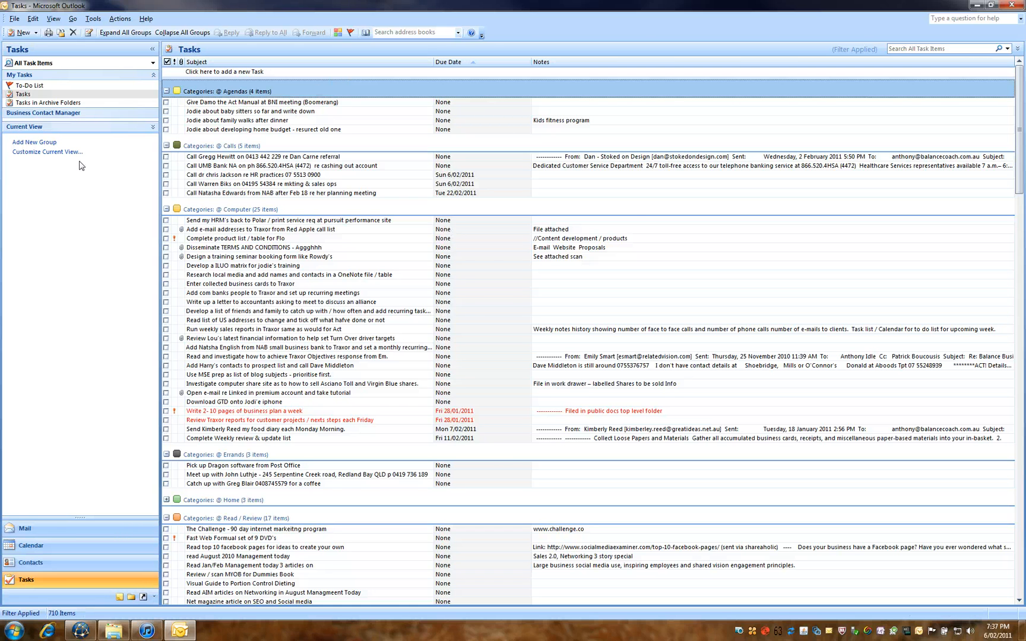
{"action": "left_click", "coordinate": [47, 151]}
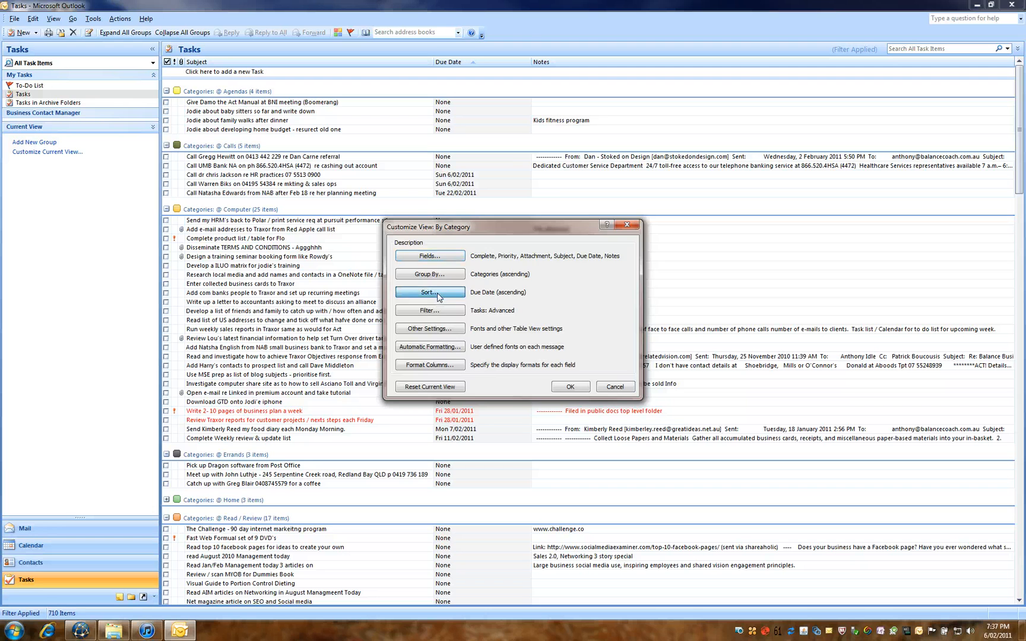
Sort items by Priority descending, then by Due Date ascending, and apply the view
{"action": "left_click", "coordinate": [429, 292]}
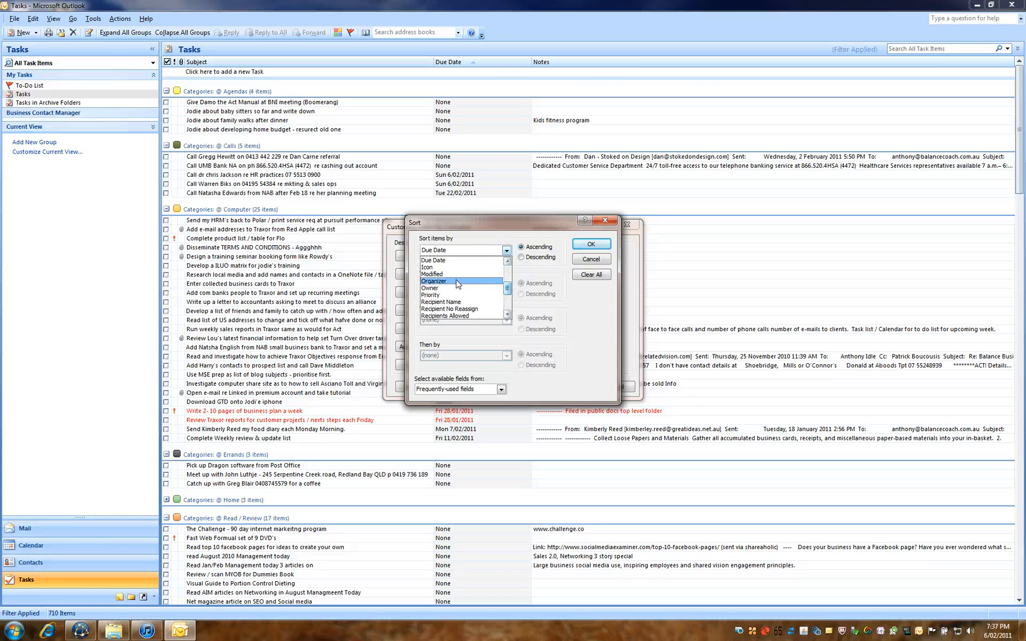
{"action": "left_click", "coordinate": [430, 295]}
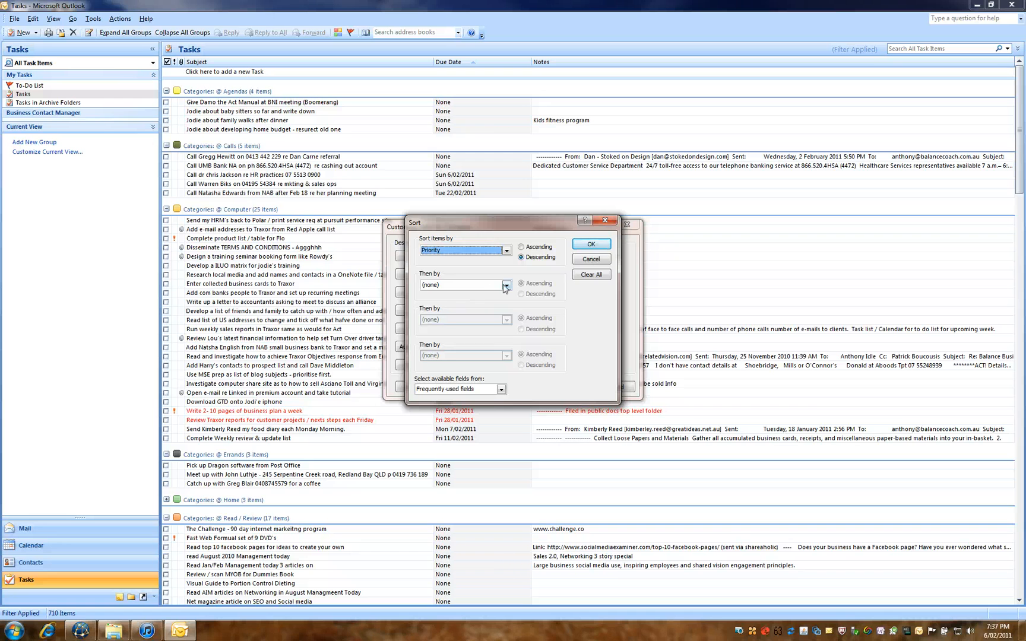
{"action": "left_click", "coordinate": [502, 285]}
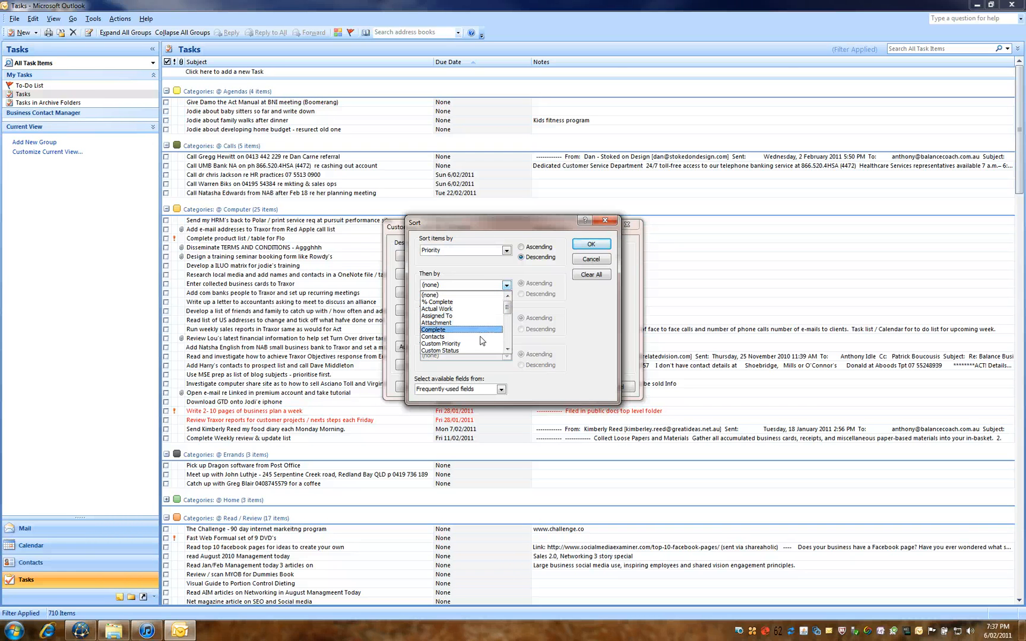
{"action": "left_click", "coordinate": [506, 353]}
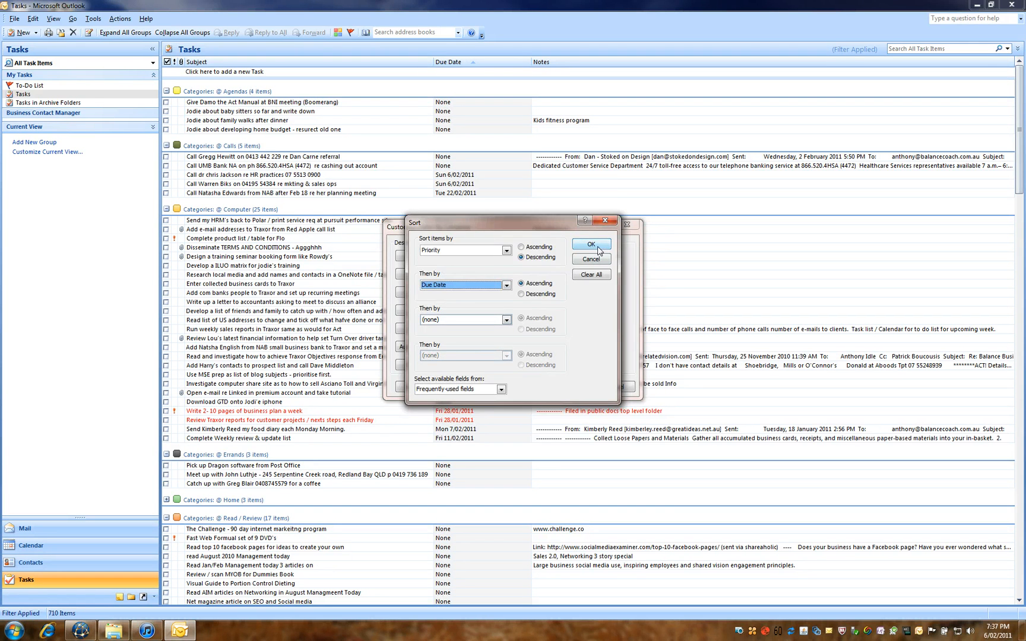
{"action": "left_click", "coordinate": [590, 245]}
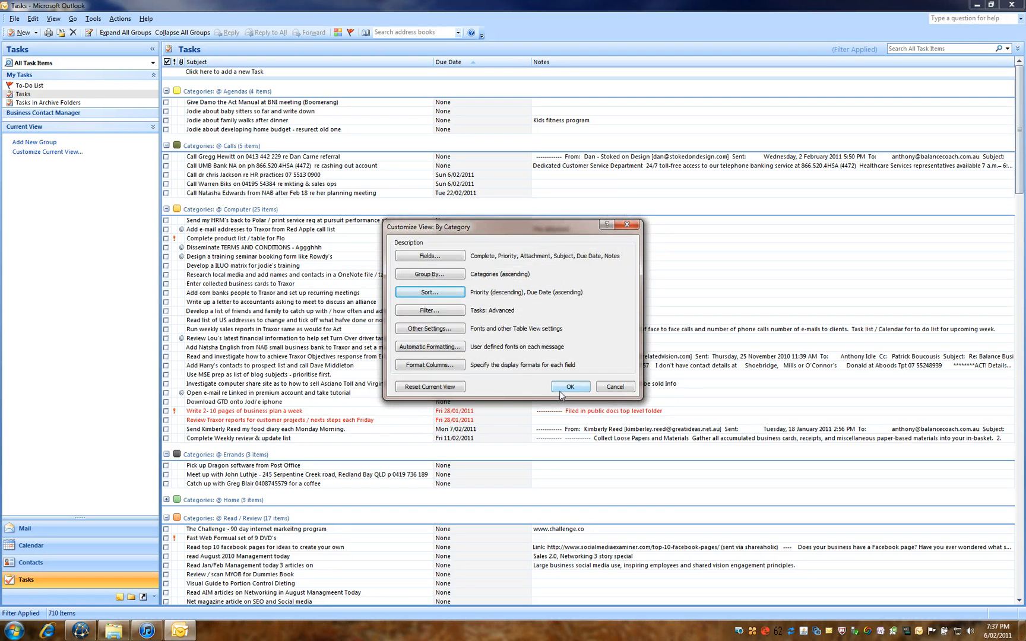
{"action": "left_click", "coordinate": [569, 385]}
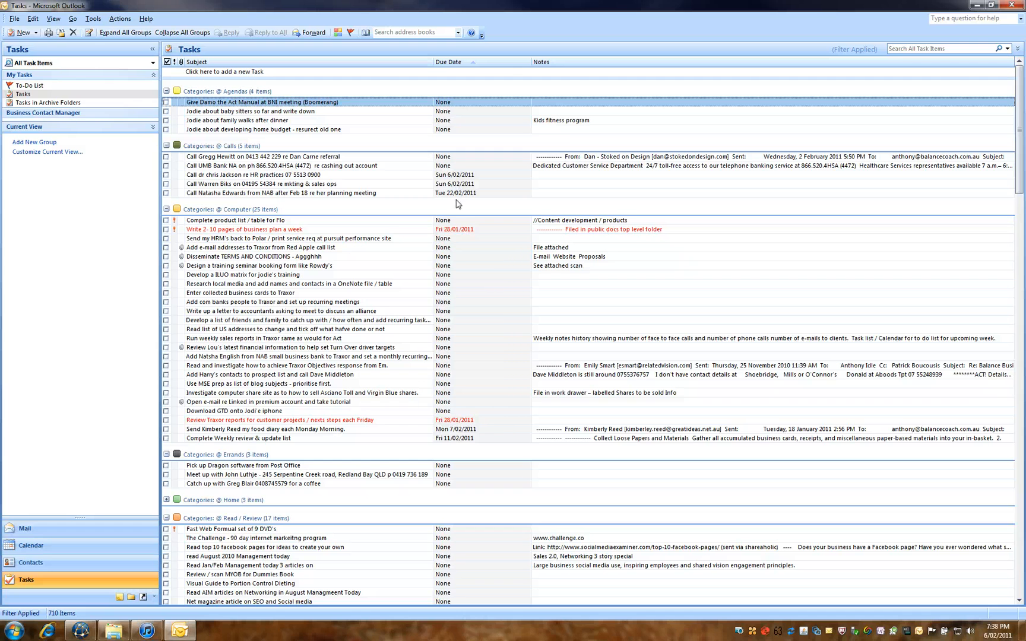
{"action": "mouse_move", "coordinate": [448, 62]}
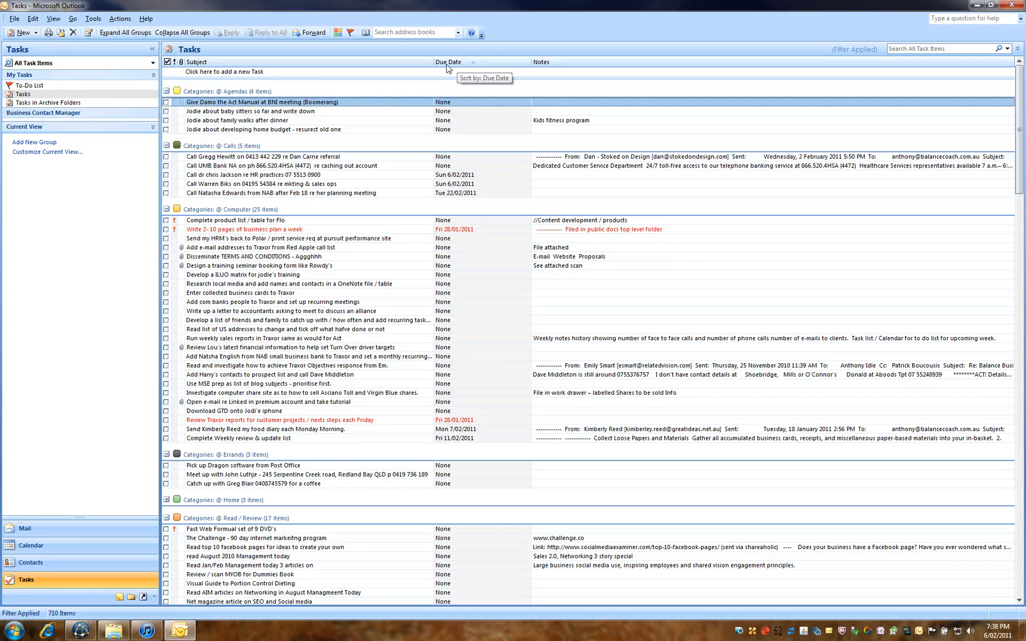
Switch the secondary Due Date sort to descending and scroll through the re-sorted tasks
{"action": "left_click", "coordinate": [46, 152]}
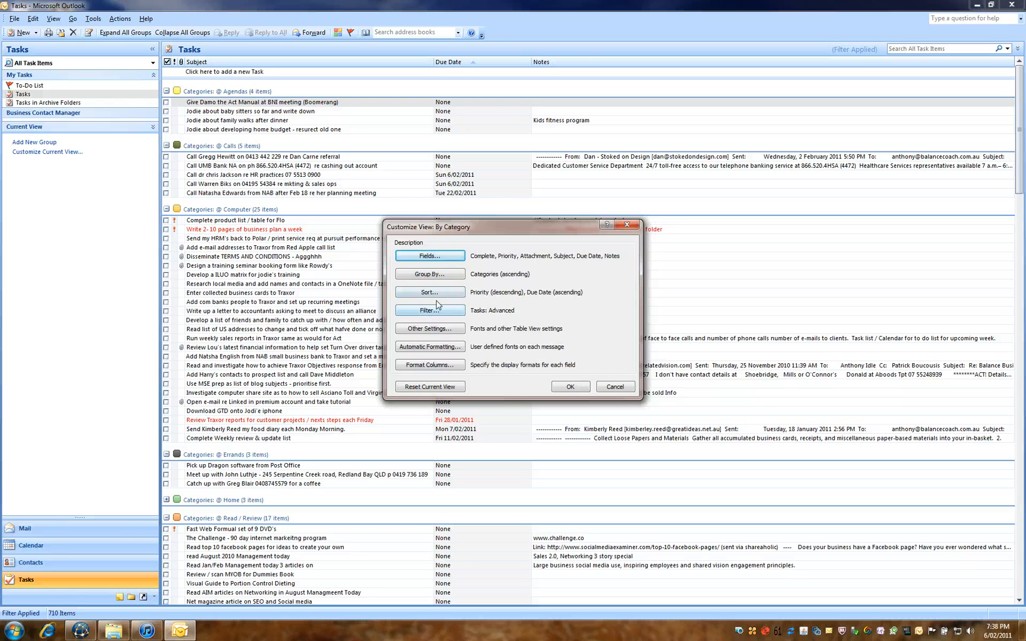
{"action": "left_click", "coordinate": [429, 292]}
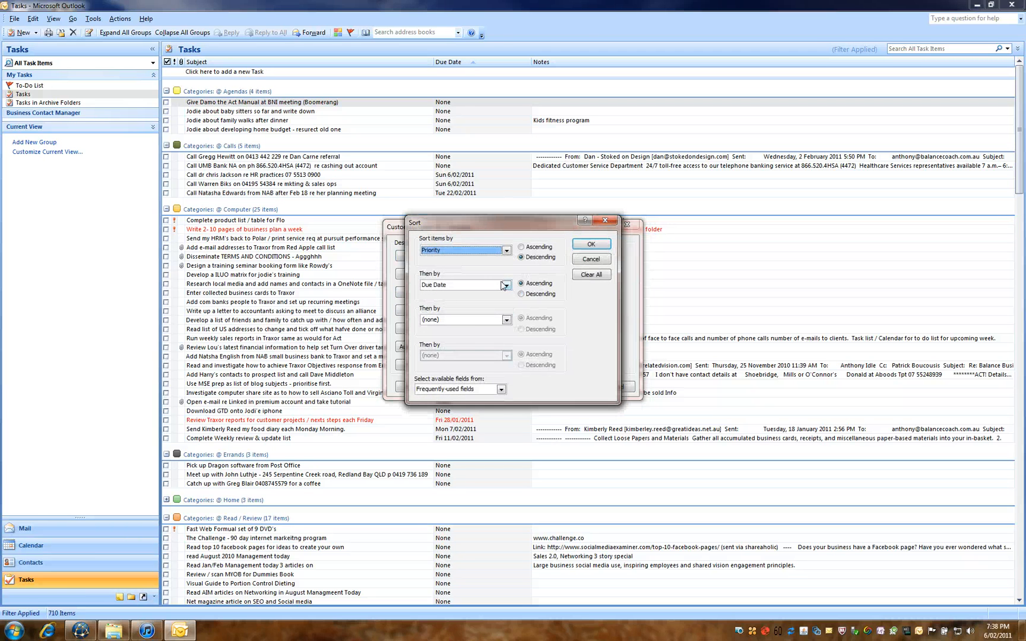
{"action": "left_click", "coordinate": [521, 294]}
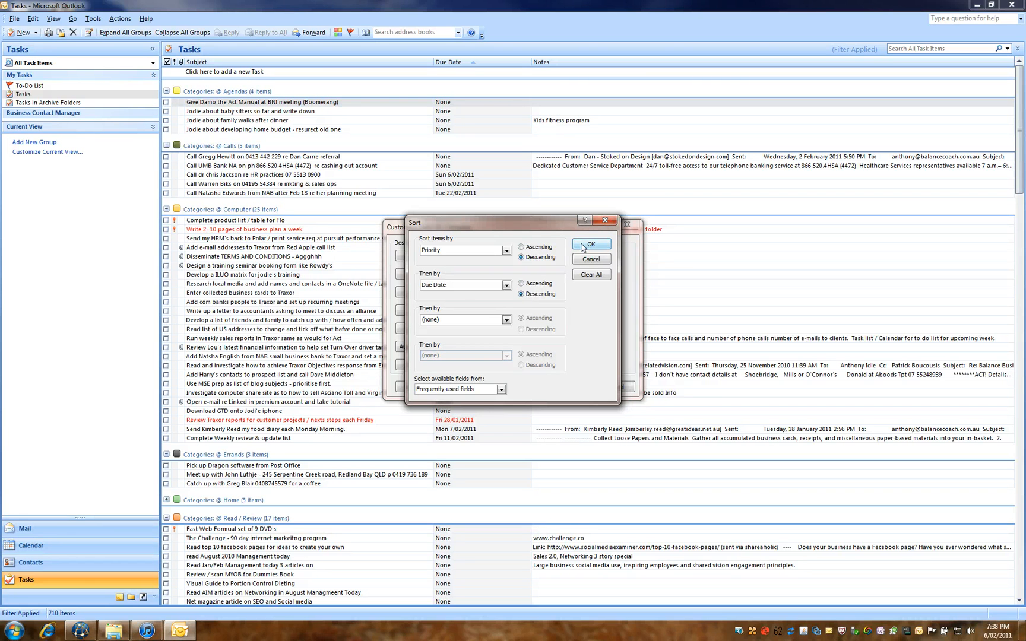
{"action": "left_click", "coordinate": [589, 244]}
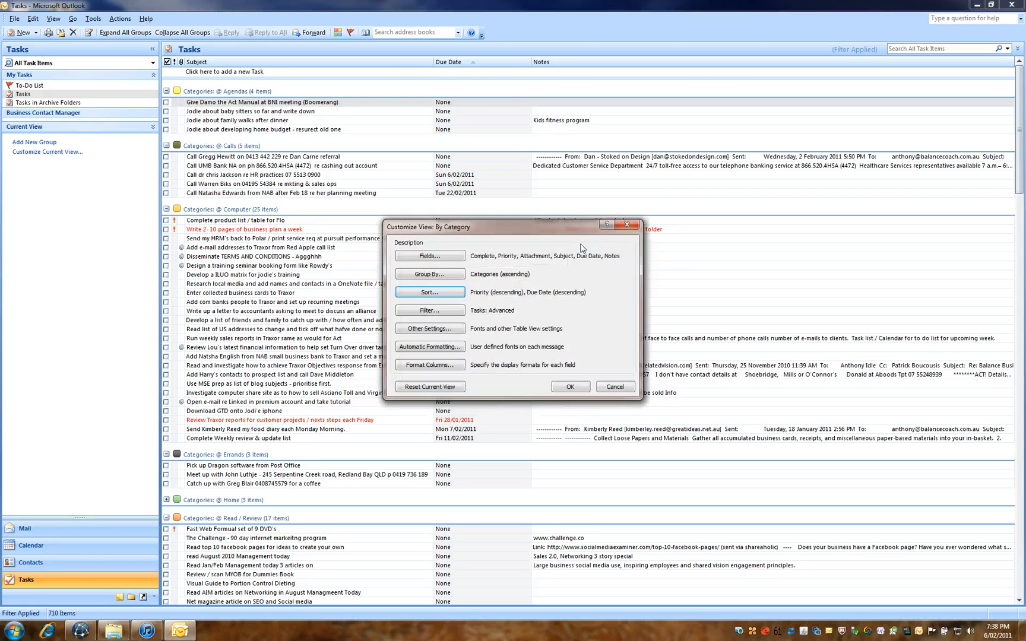
{"action": "left_click", "coordinate": [568, 386]}
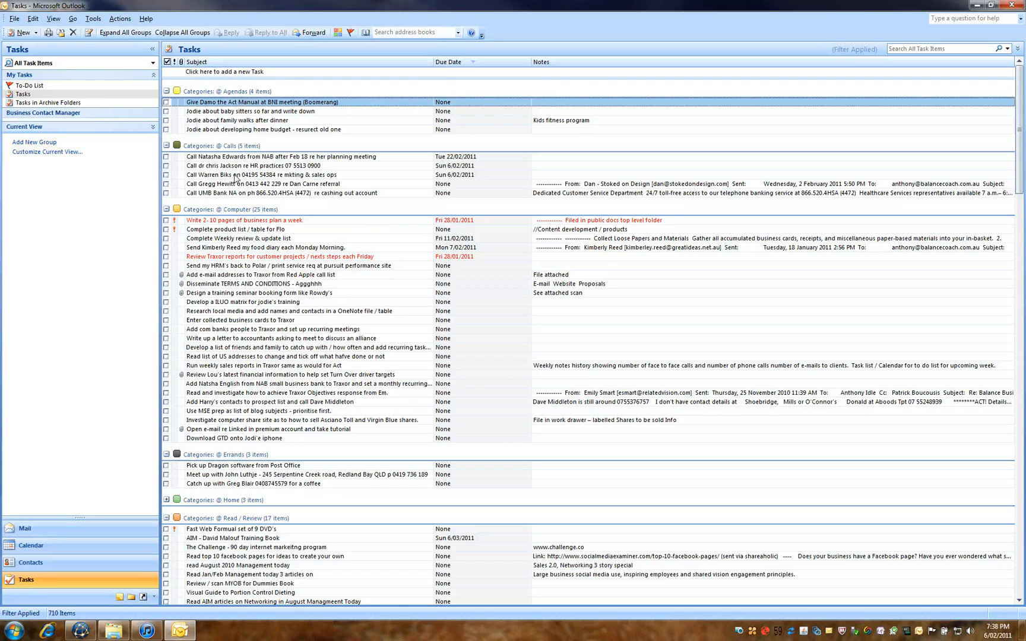
{"action": "scroll", "scroll_direction": "down", "scroll_amount": 3}
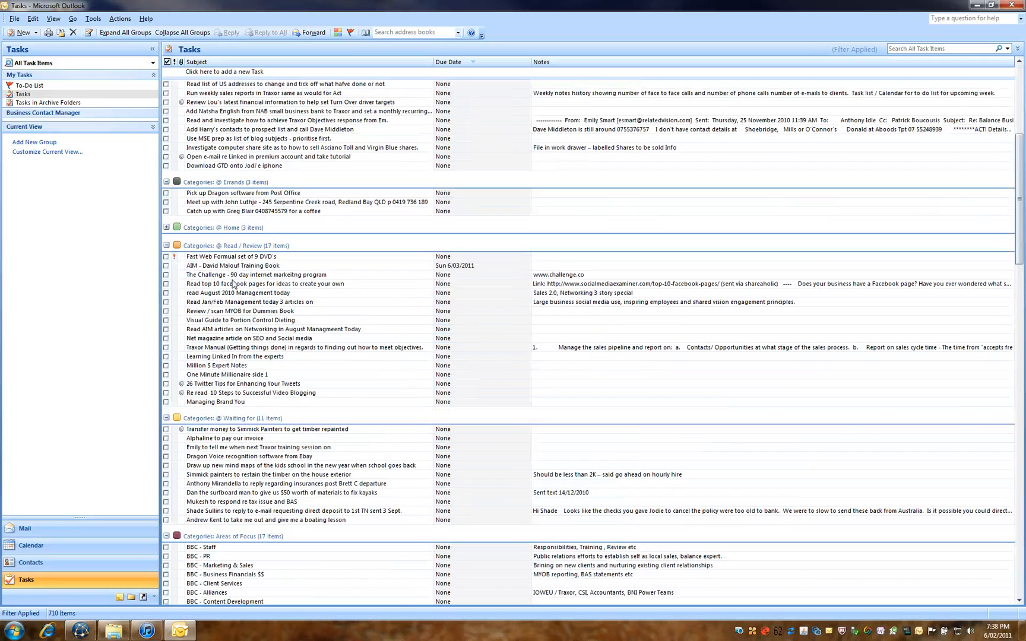
{"action": "scroll", "scroll_direction": "down", "scroll_amount": 3}
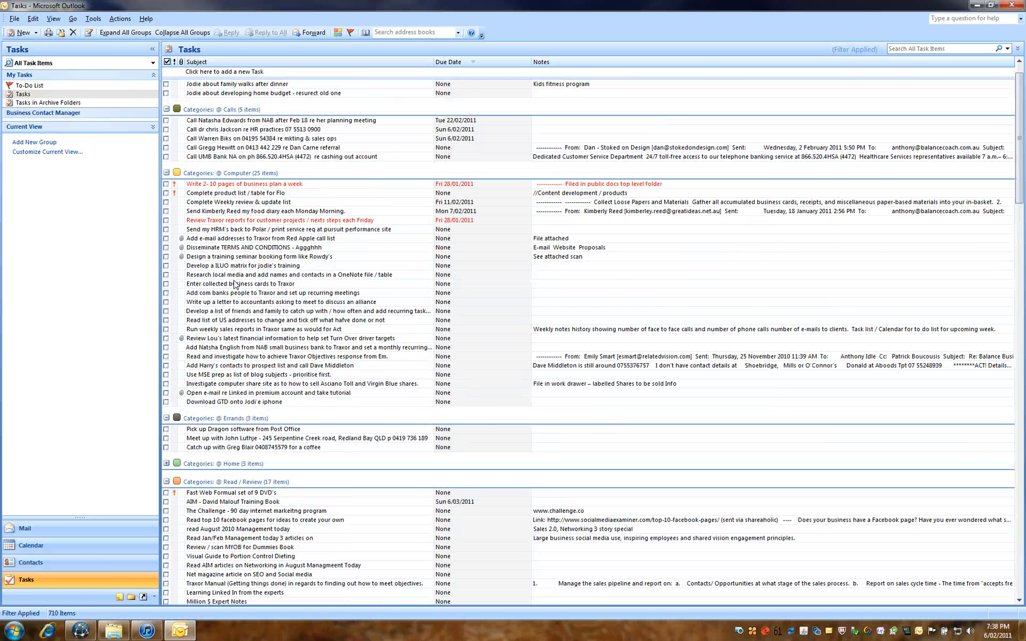